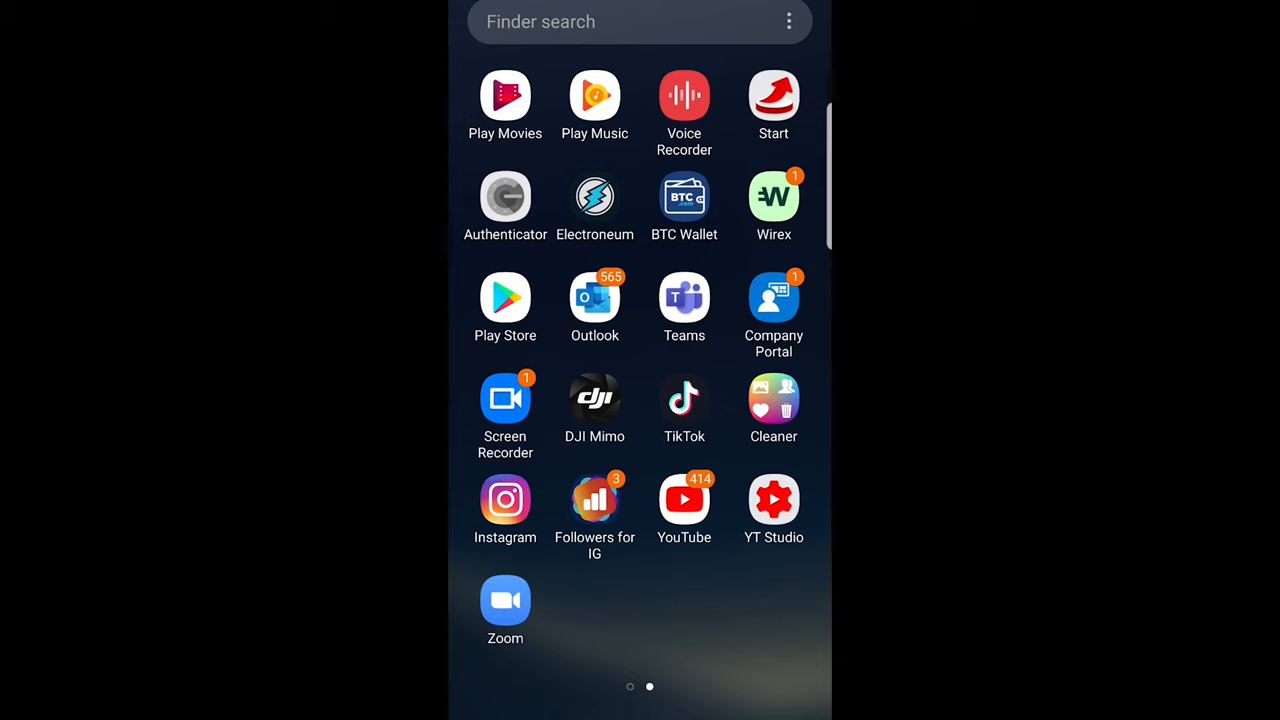
# Launch Instagram, glance at the profile page, and return to the home feed
pyautogui.click(505, 498)
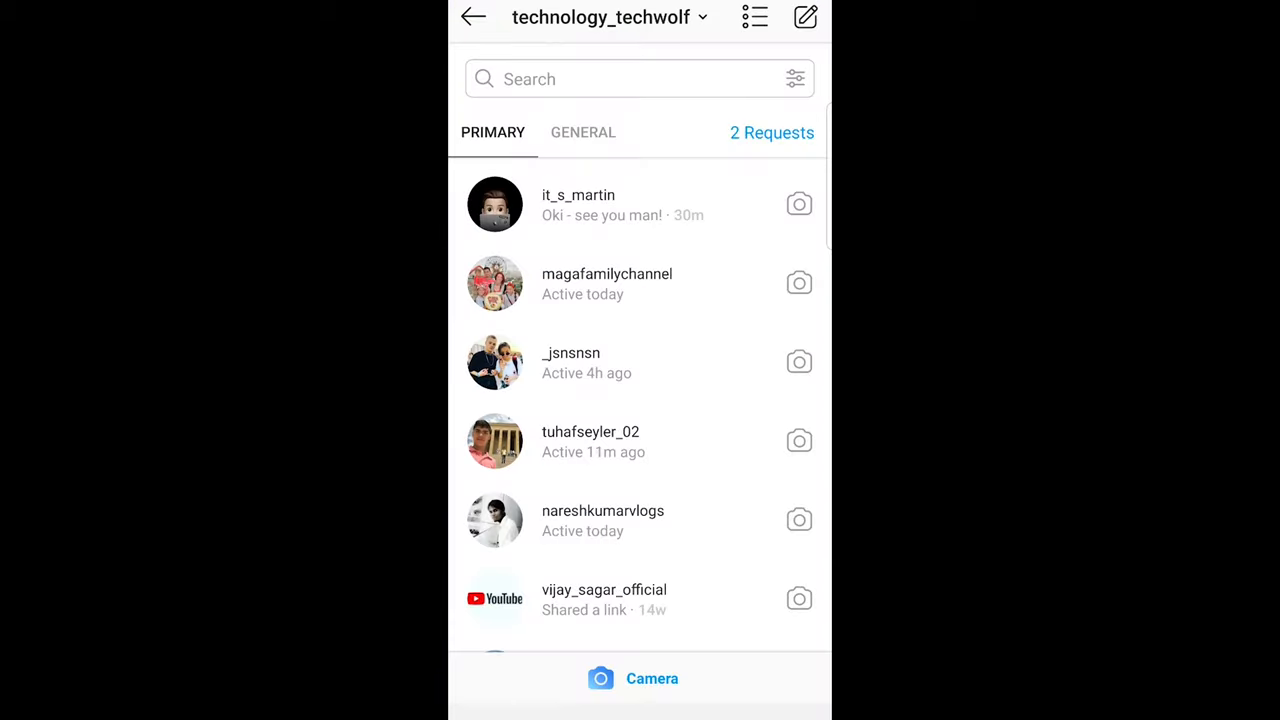
pyautogui.click(473, 17)
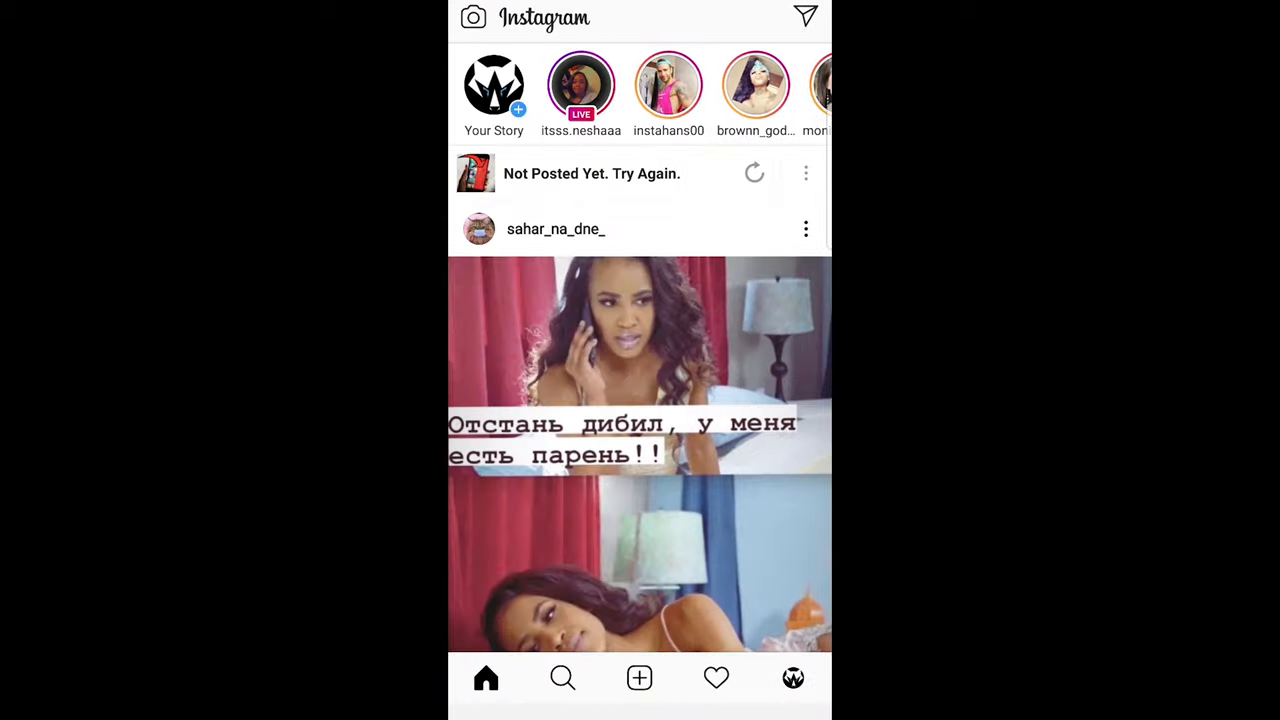
pyautogui.click(792, 678)
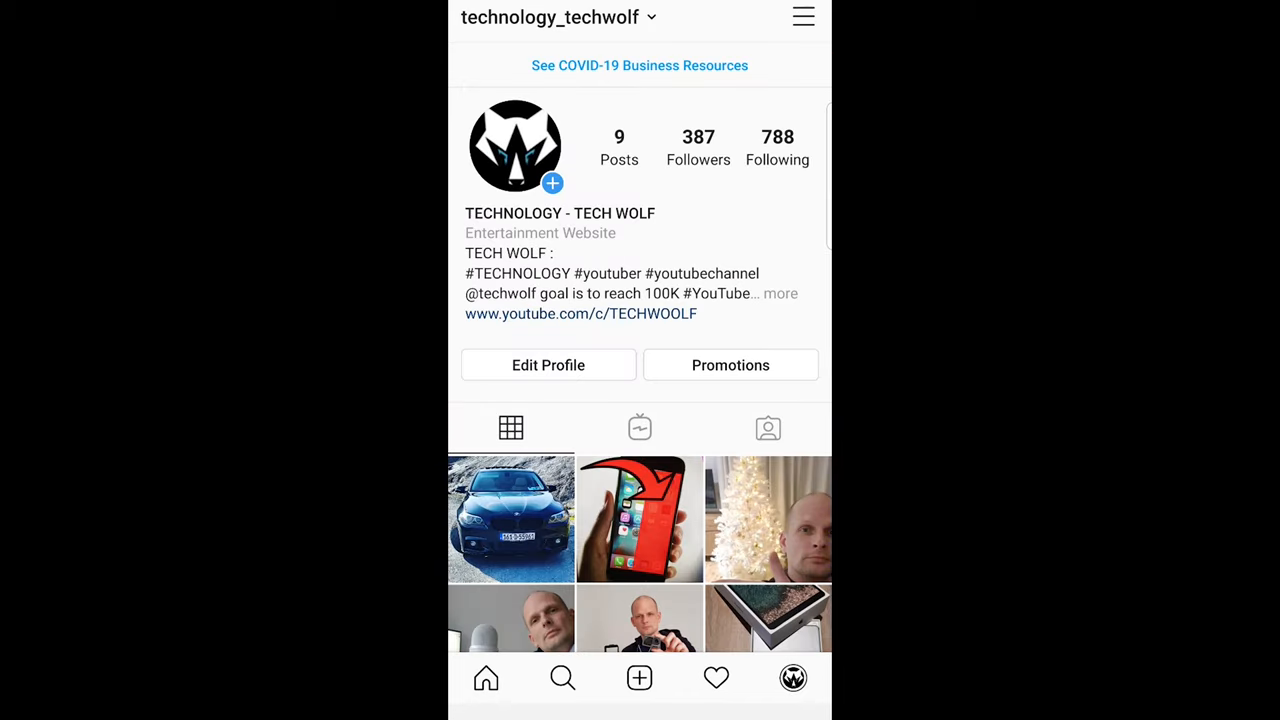
pyautogui.click(486, 678)
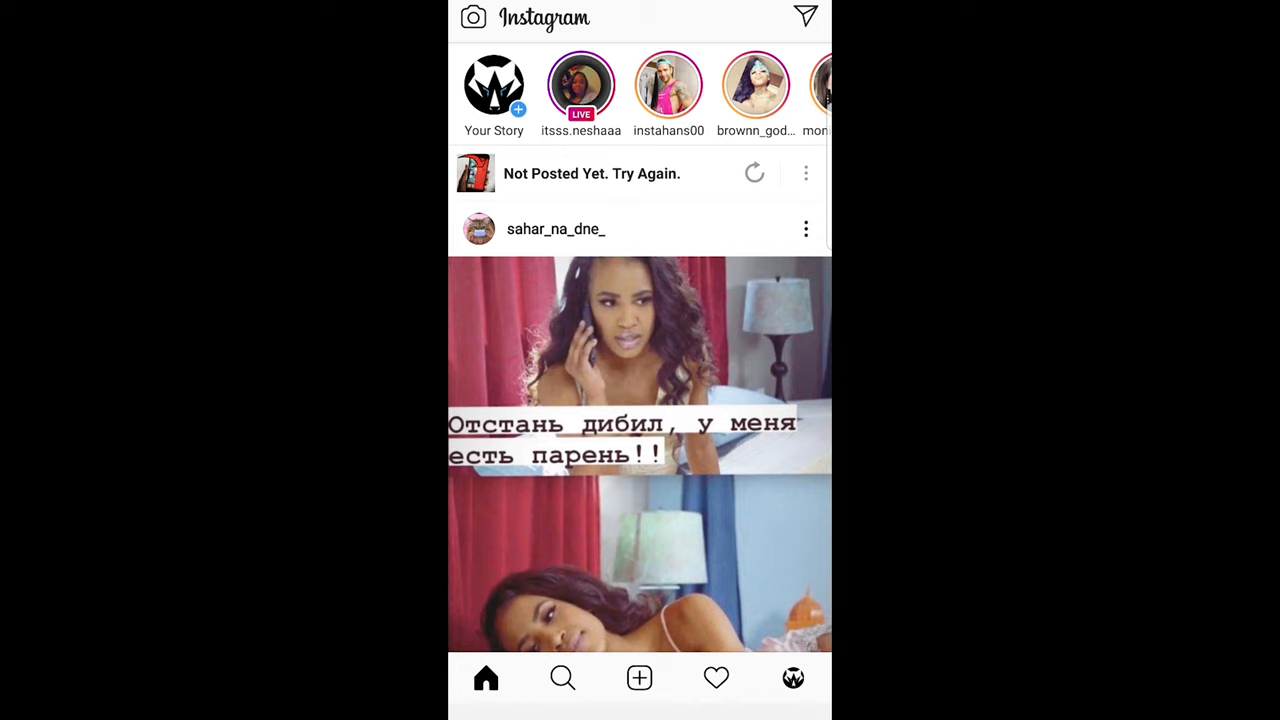
# Open Direct messages and remove the _jsnsnsn conversation from the list
pyautogui.click(805, 17)
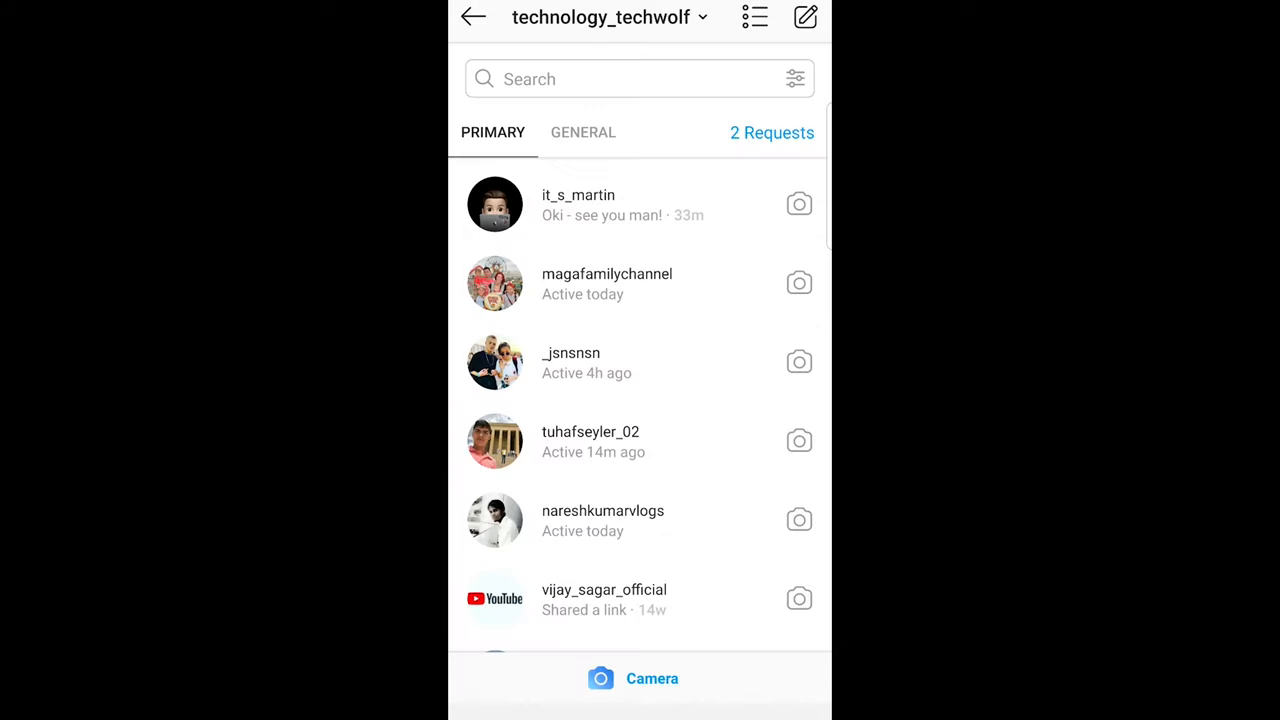
pyautogui.scroll(-3)
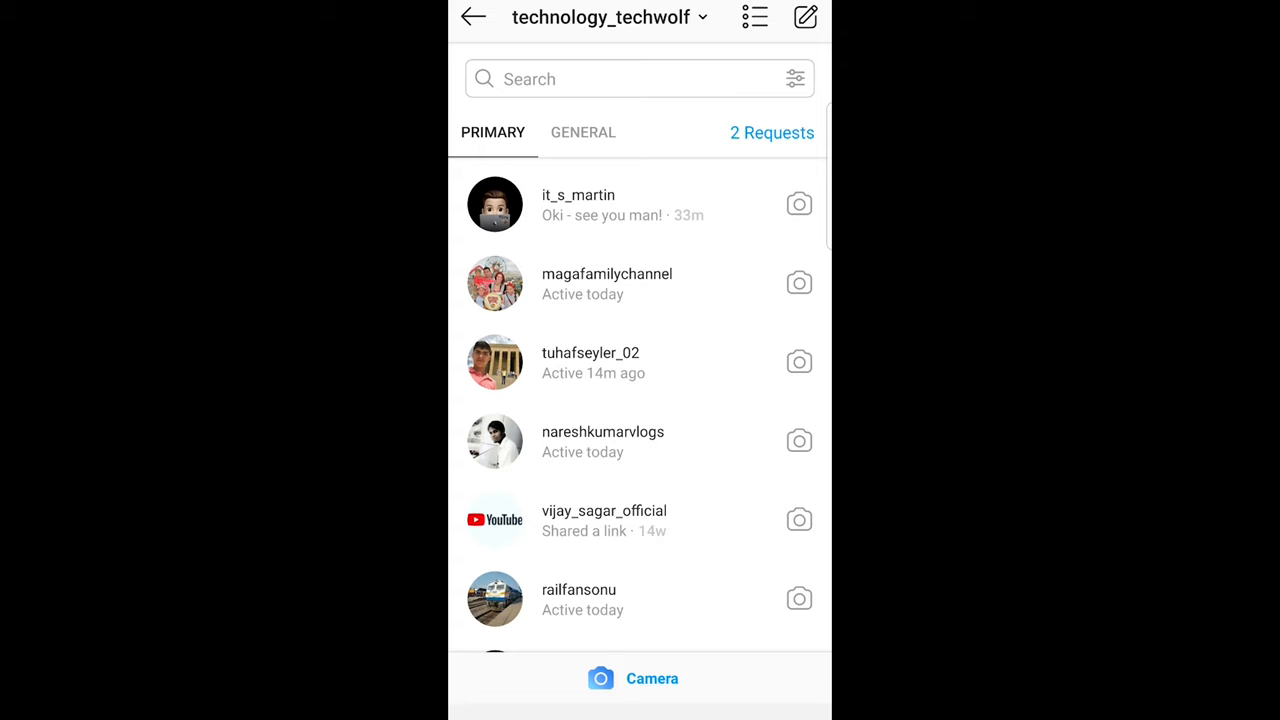
pyautogui.scroll(-3)
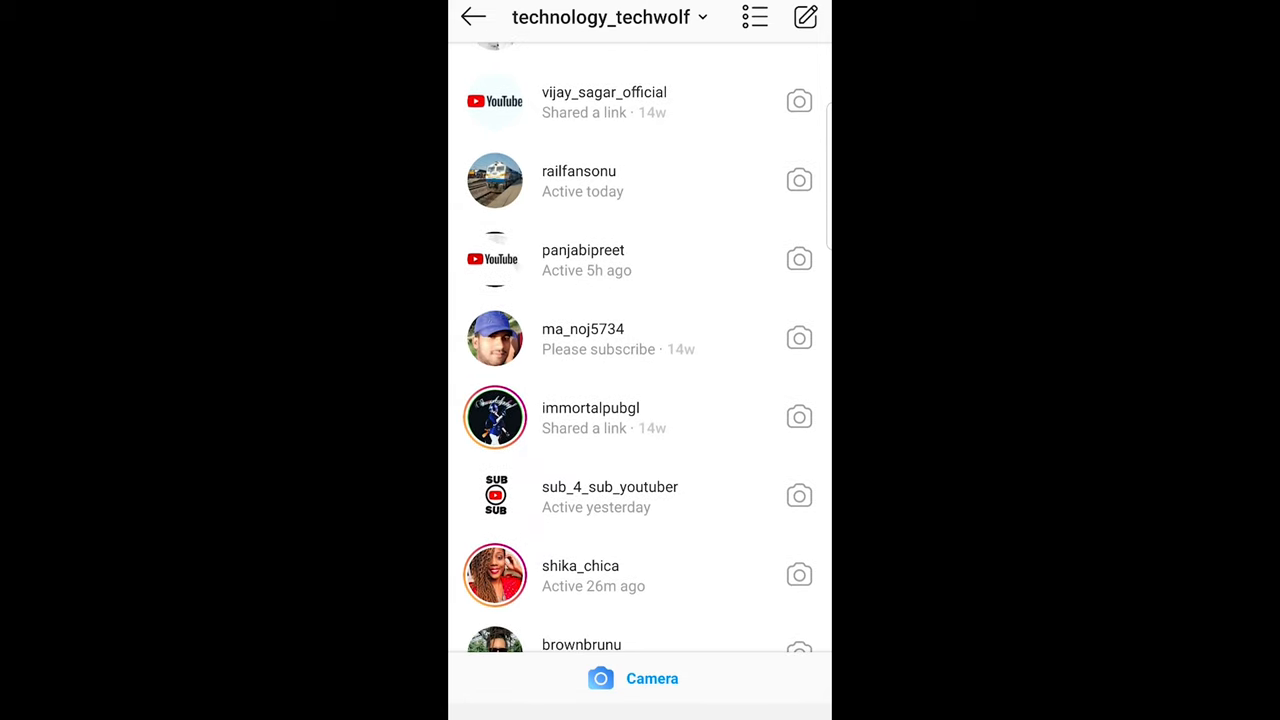
pyautogui.scroll(3)
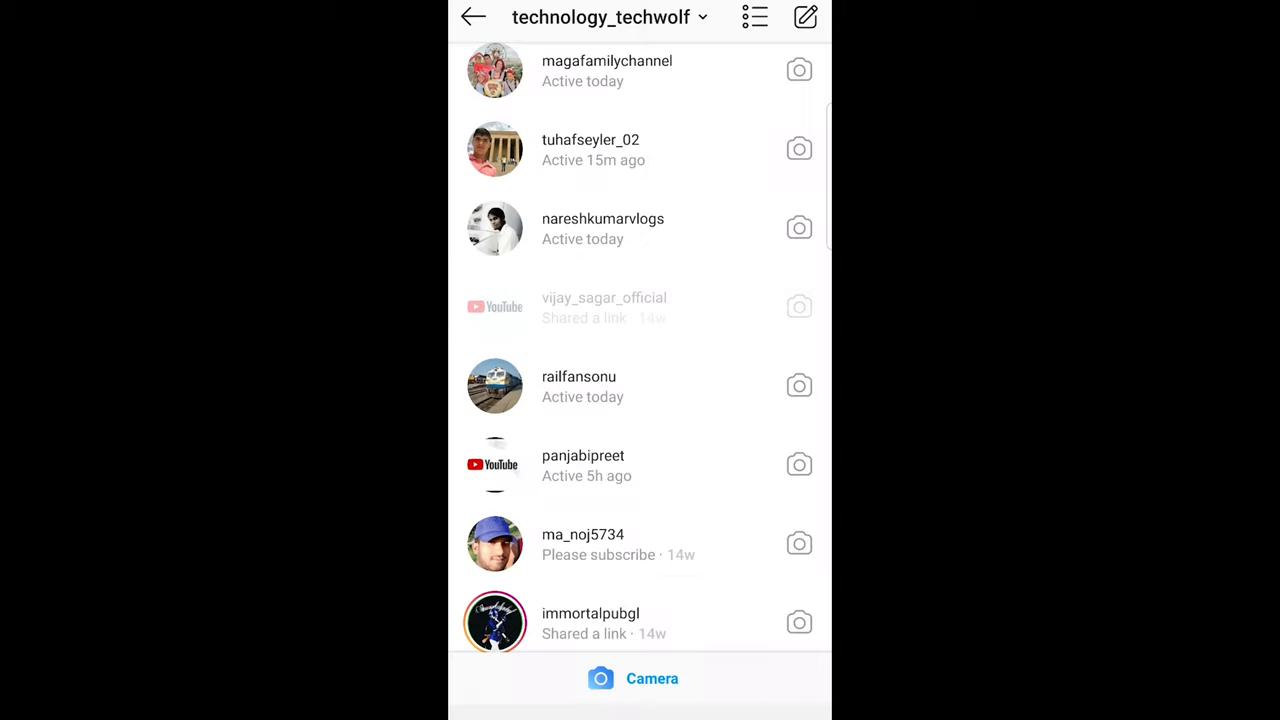
pyautogui.scroll(3)
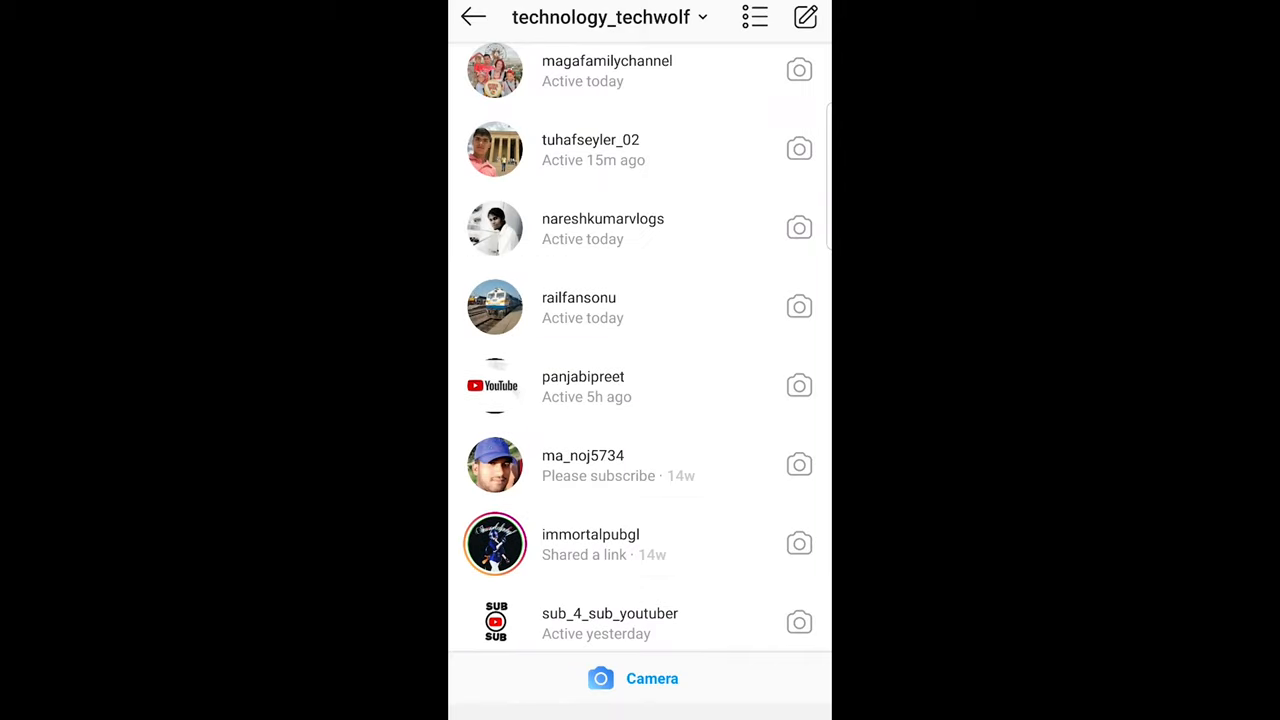